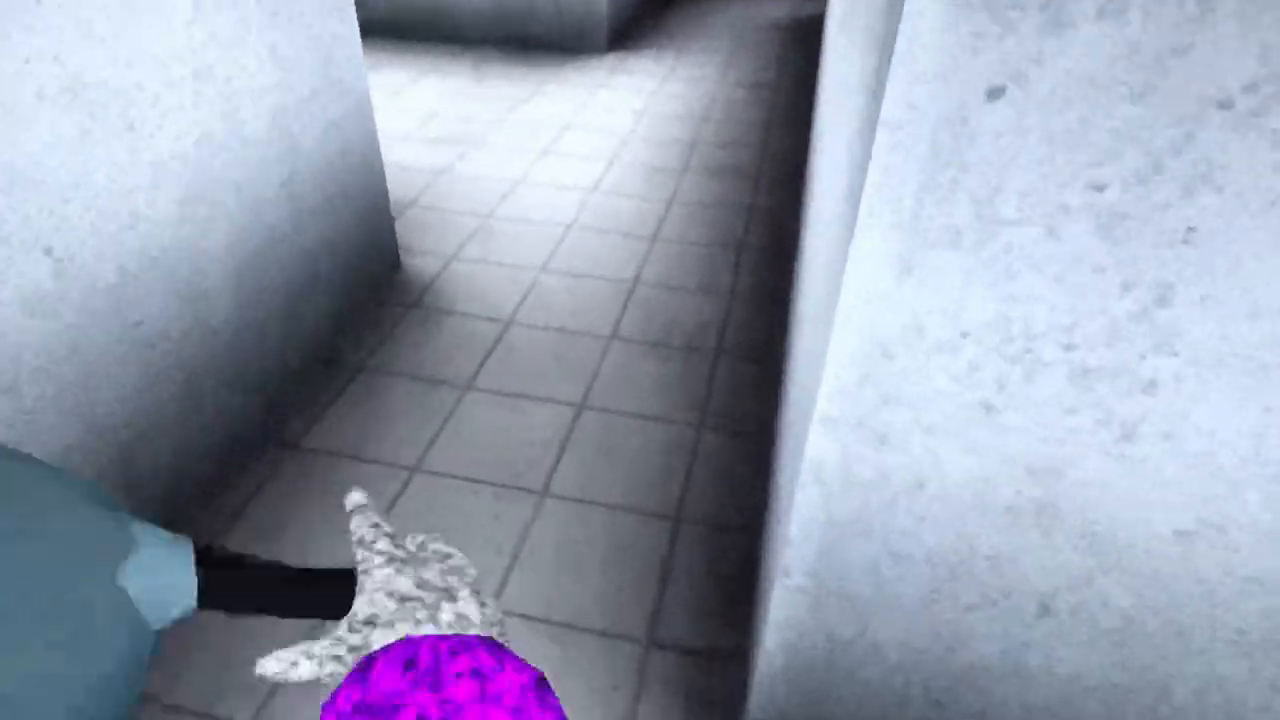
mouse_move(640, 360)
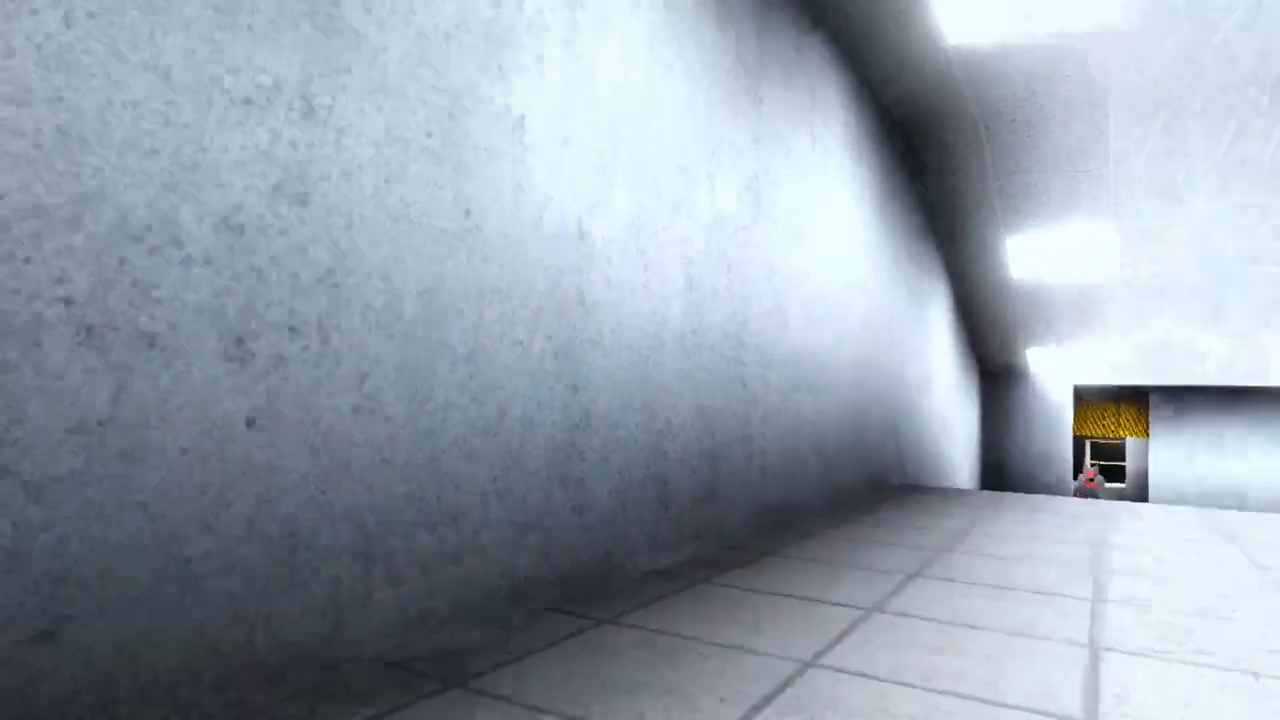
mouse_move(640, 360)
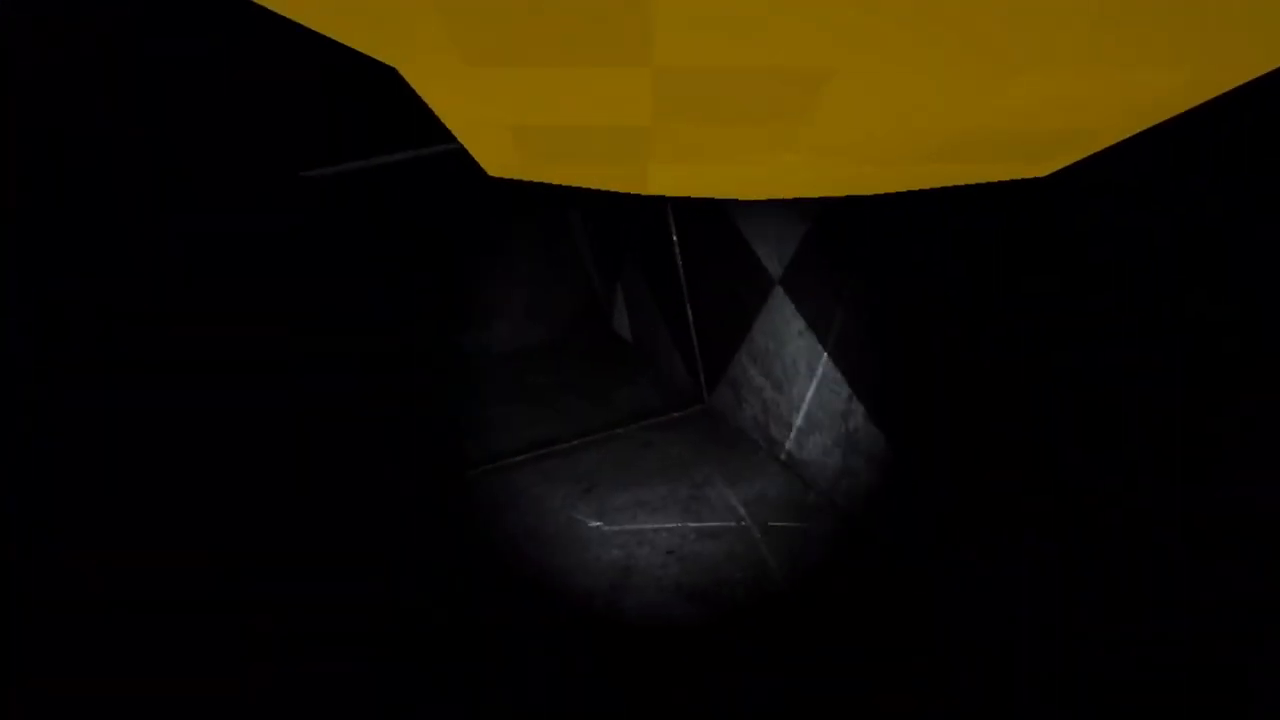